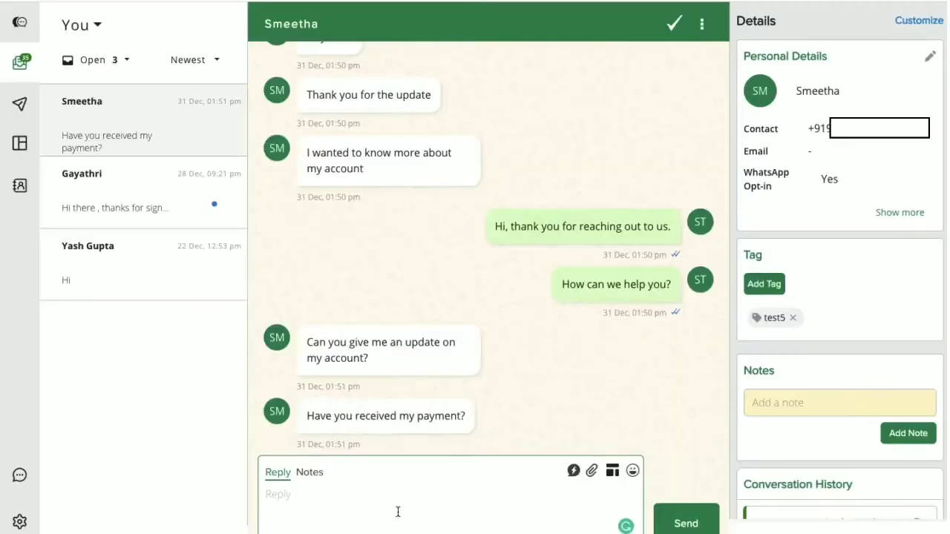
- Send Smeetha the reply "Yes, and your account is live."
type("Y")
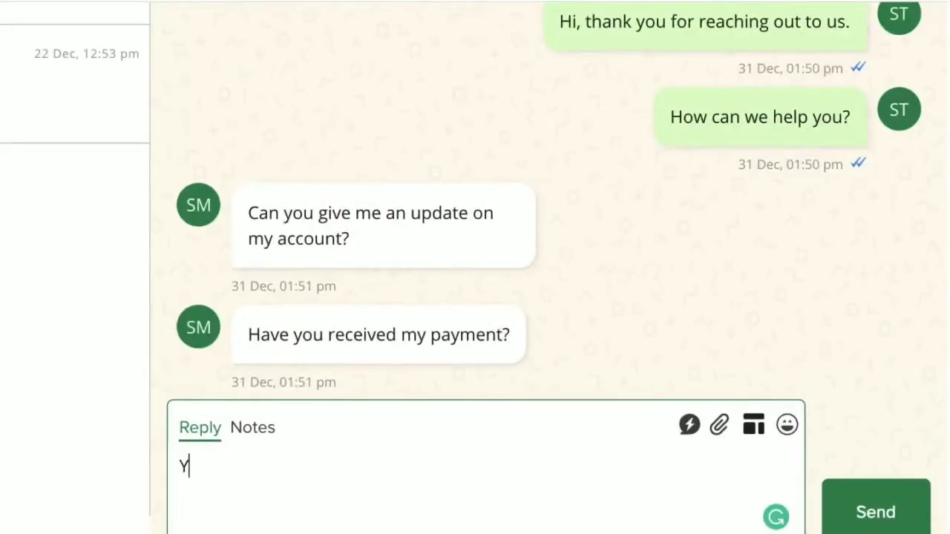
type("es, and your account is l")
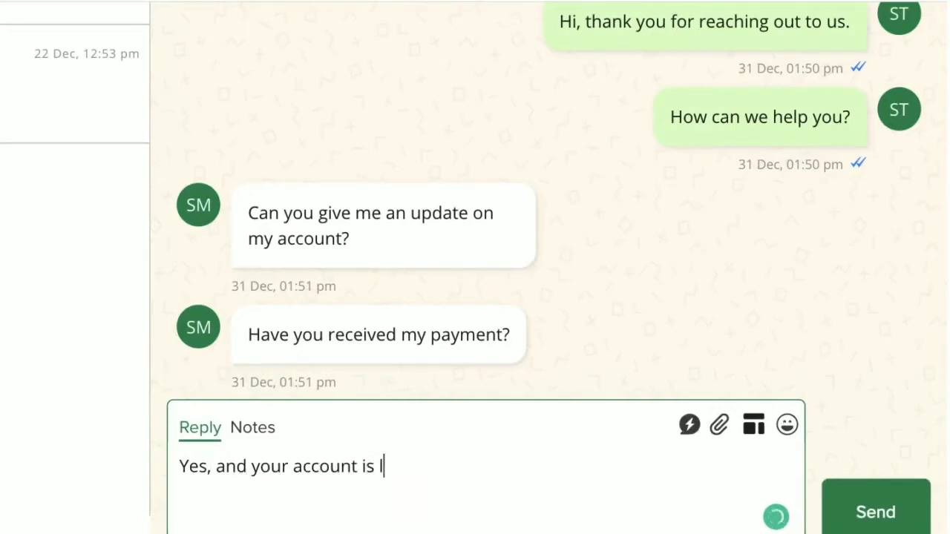
type("ive.")
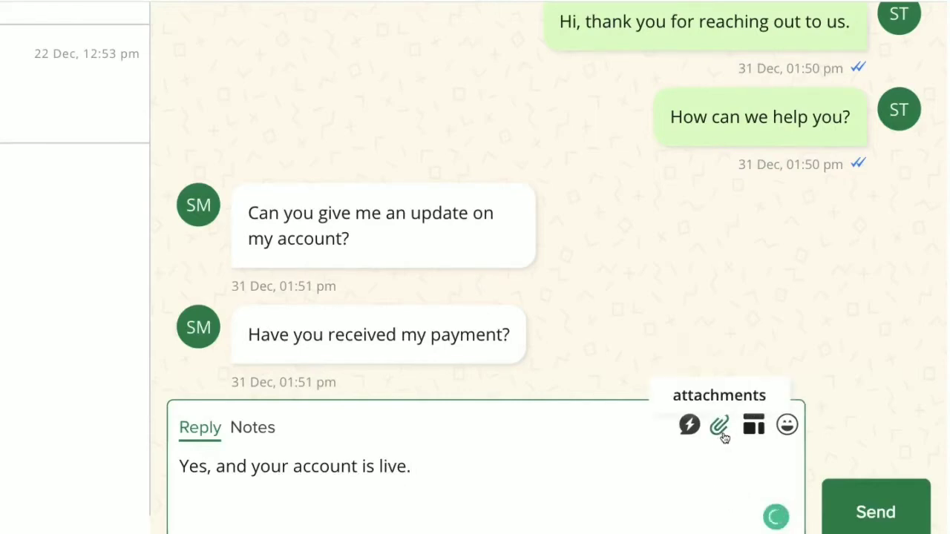
mouse_move(786, 424)
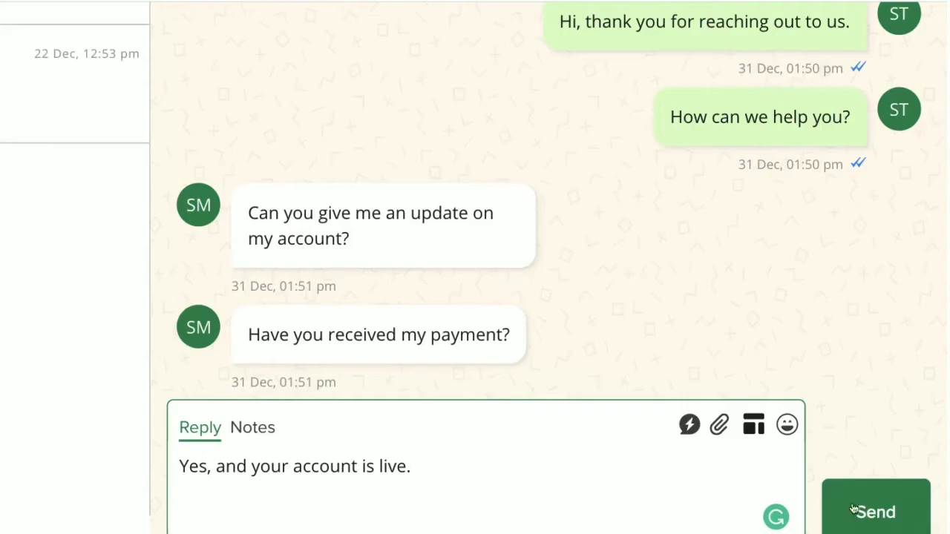
left_click(875, 512)
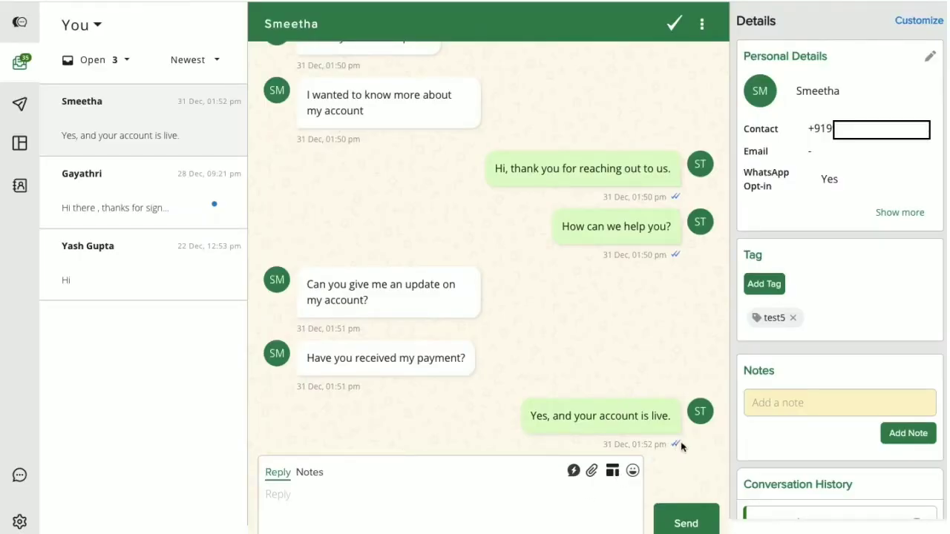
mouse_move(676, 446)
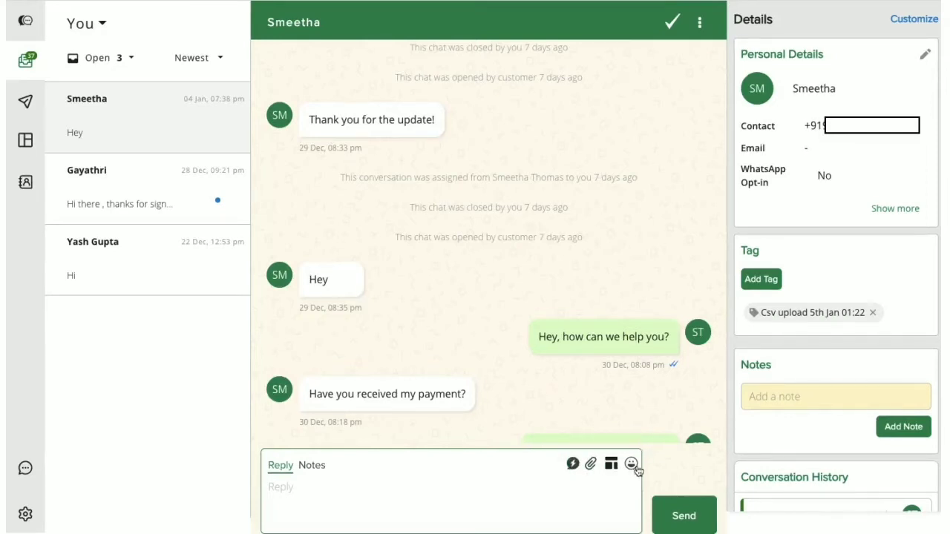
mouse_move(571, 464)
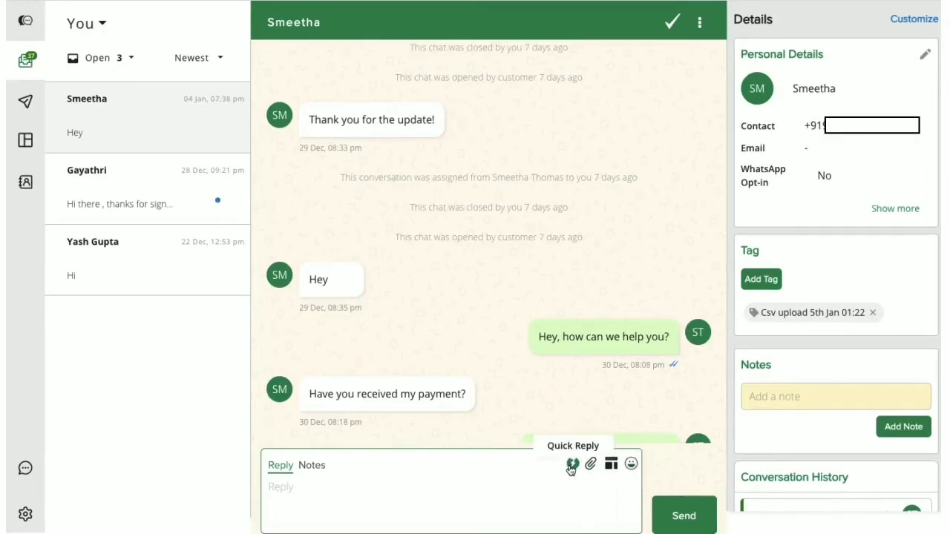
- Send the second /Discounts quick reply with its Black Friday sale image
left_click(572, 464)
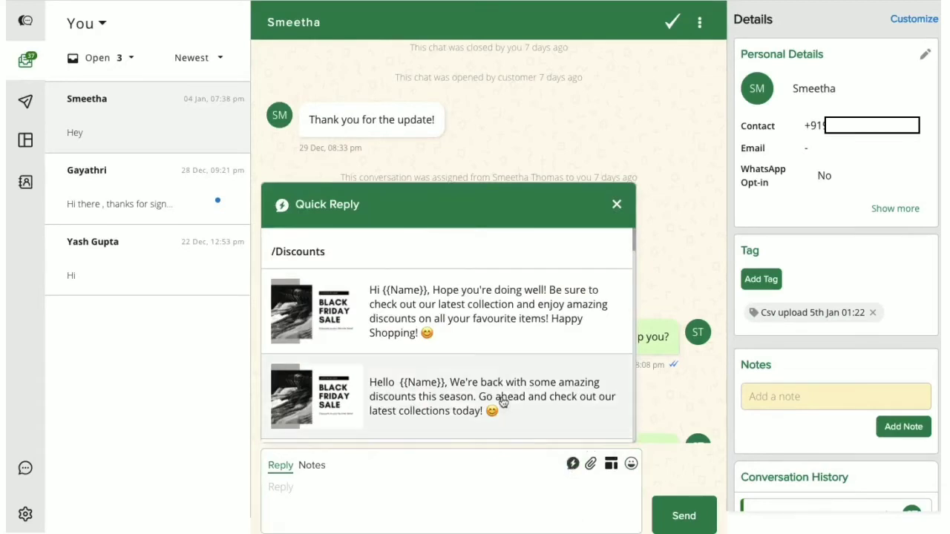
scroll("down", 3)
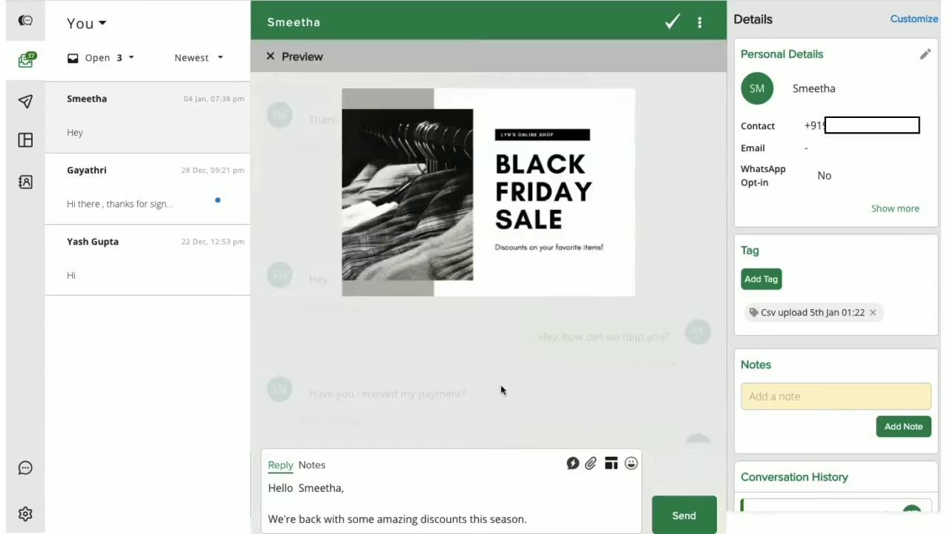
mouse_move(530, 287)
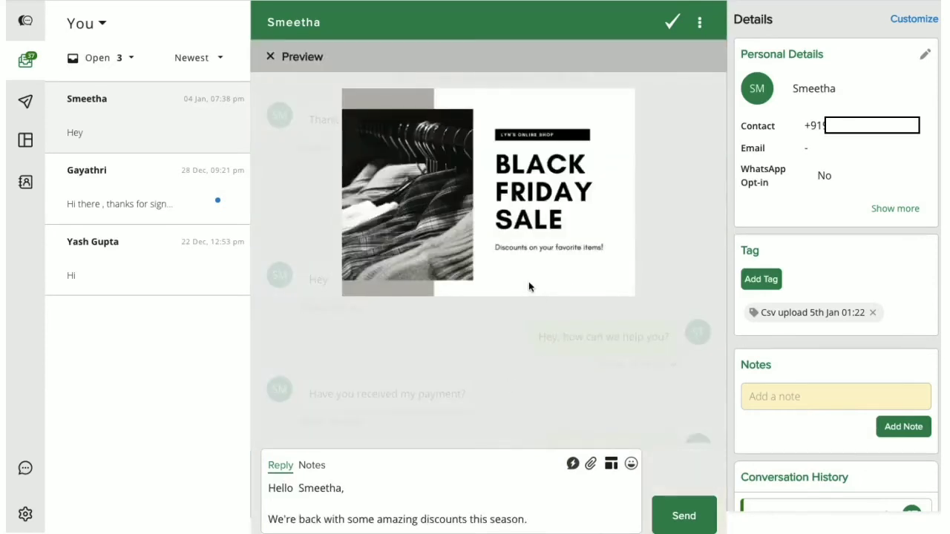
double_click(320, 488)
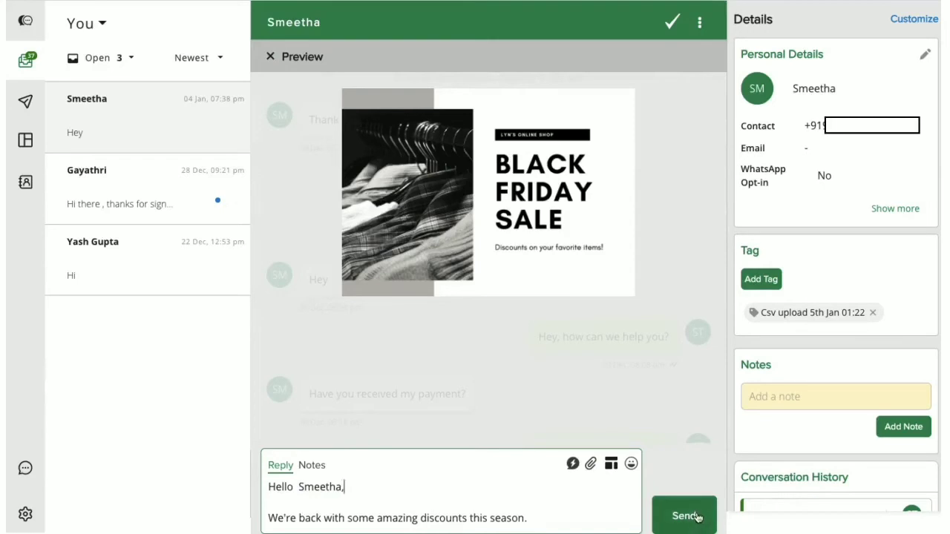
left_click(684, 515)
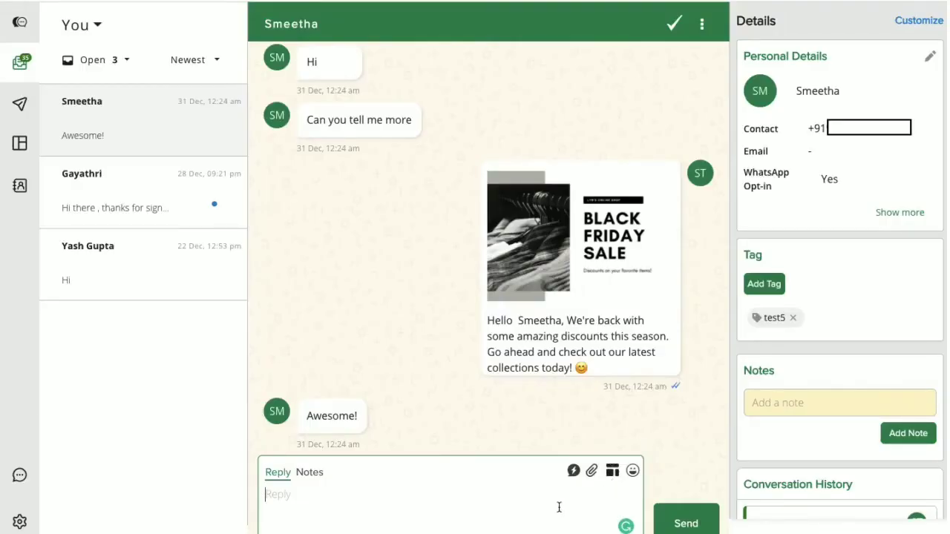
mouse_move(591, 470)
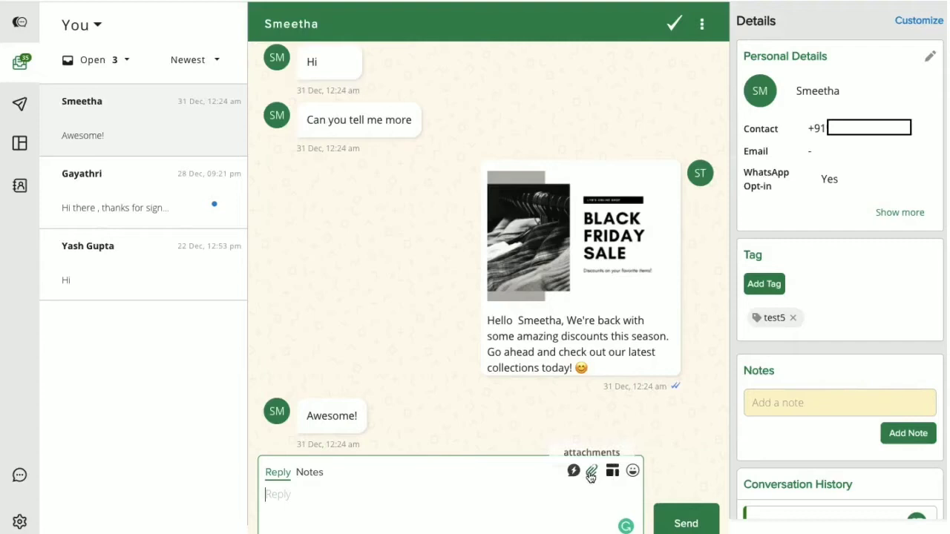
- Attach Now Open.png and send it captioned "See you at the store"
left_click(632, 470)
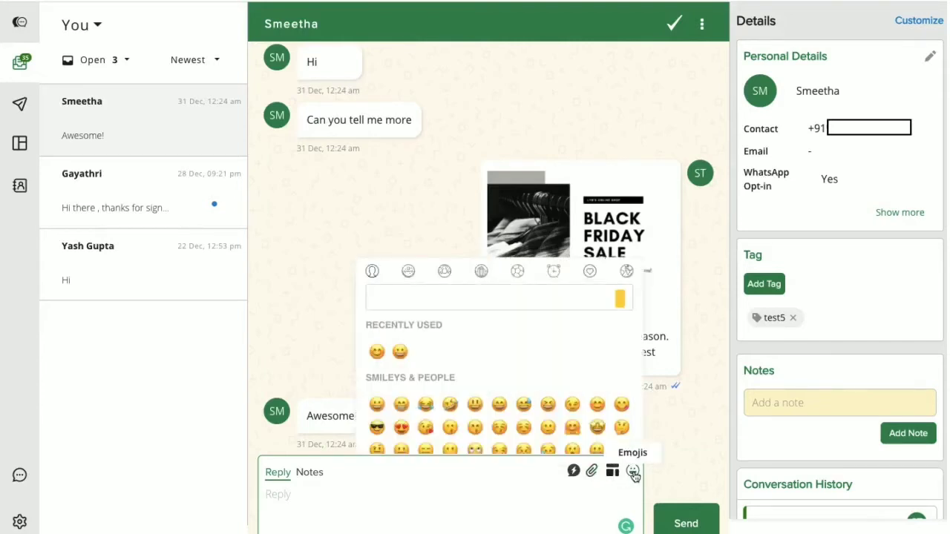
left_click(633, 471)
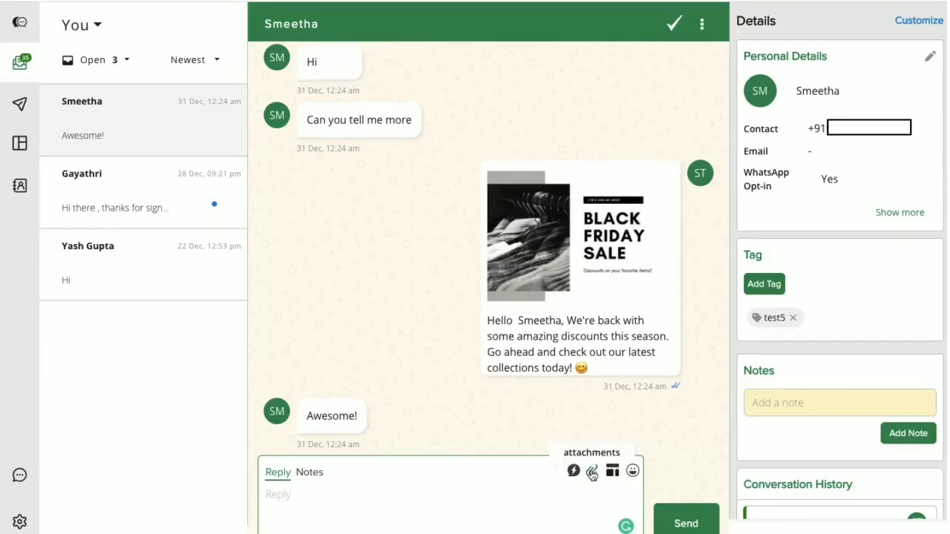
left_click(592, 471)
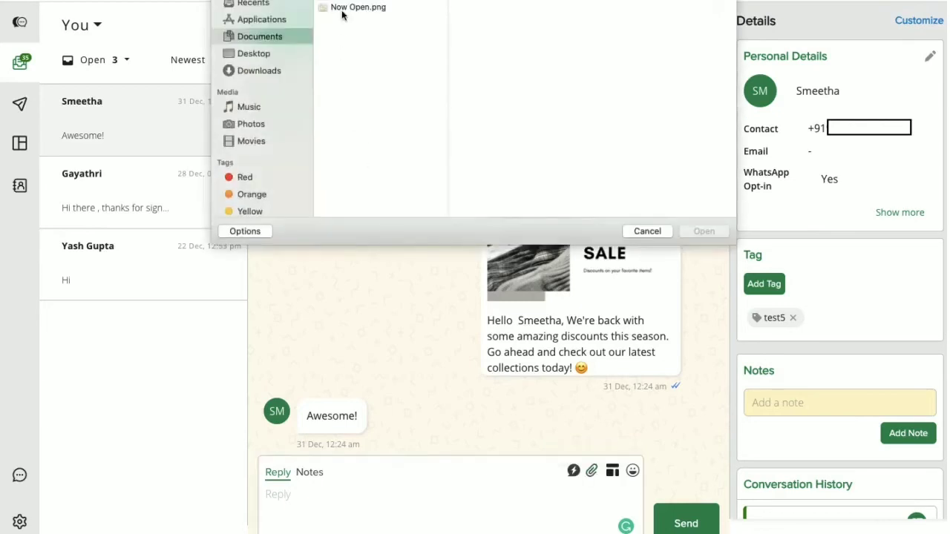
left_click(703, 231)
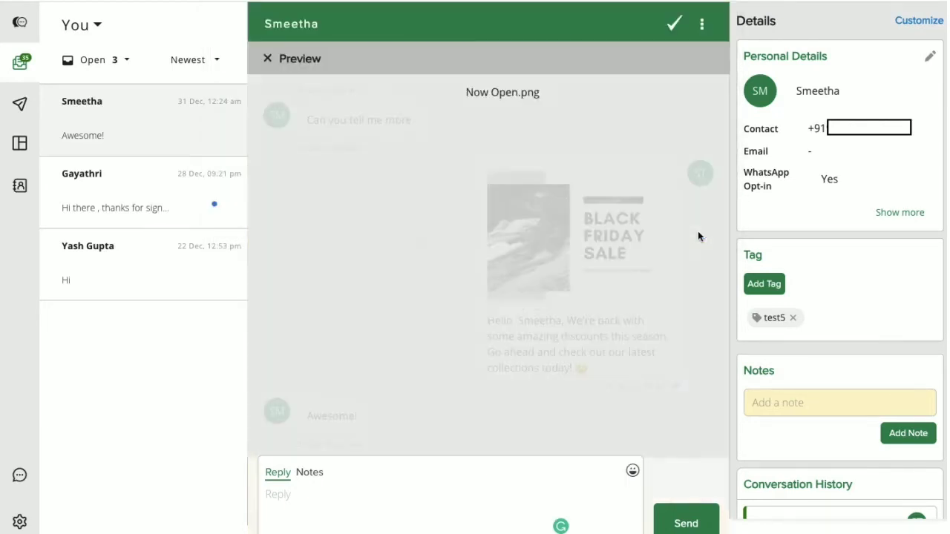
type("See you at the store")
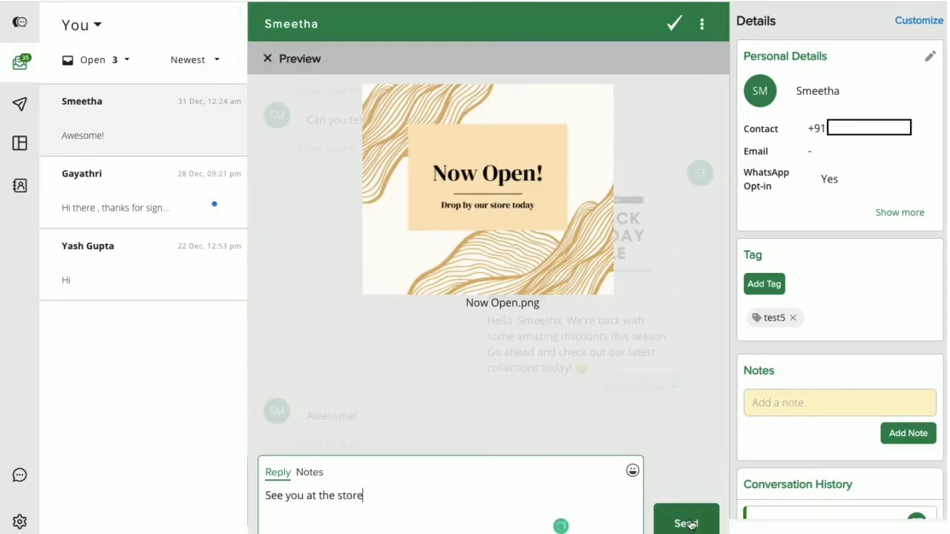
left_click(685, 524)
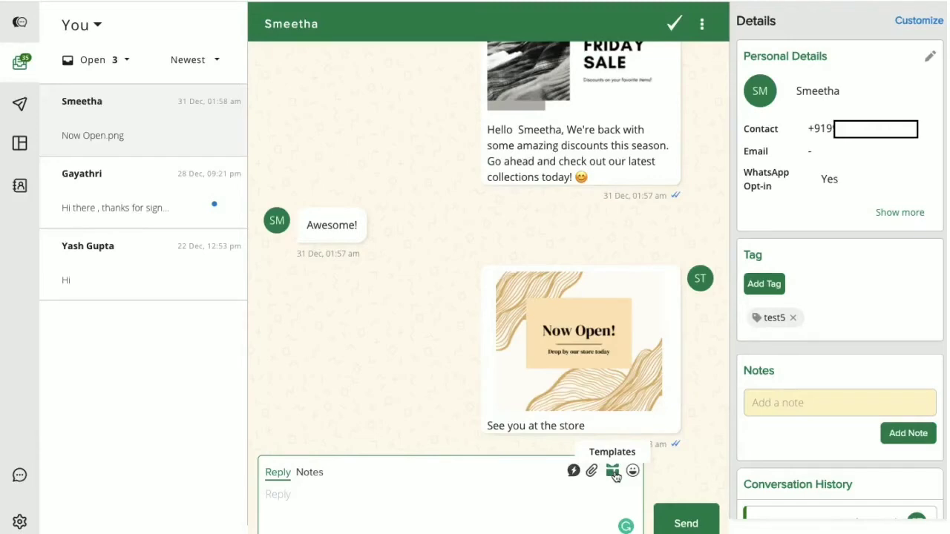
- Send order_shipped_70 with its variable set to Name and fallback "there"
left_click(612, 470)
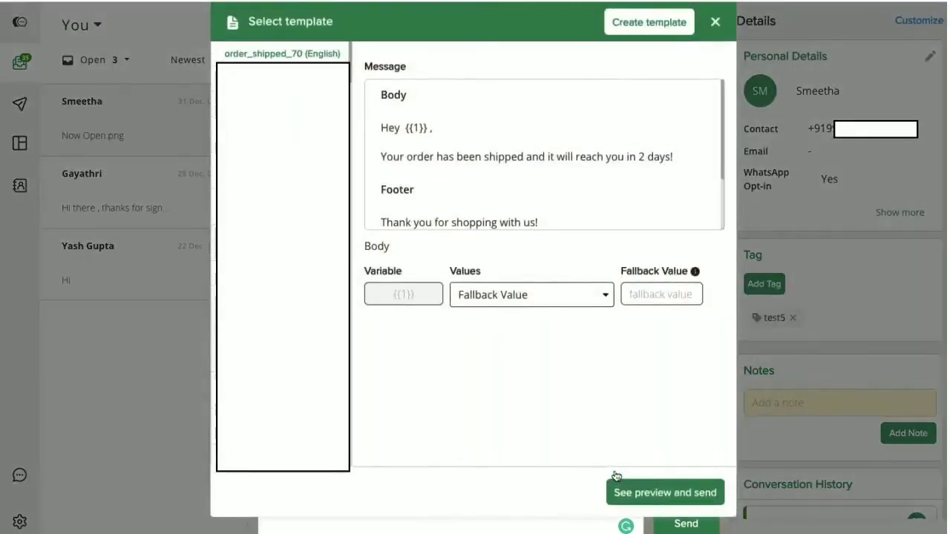
left_click(530, 294)
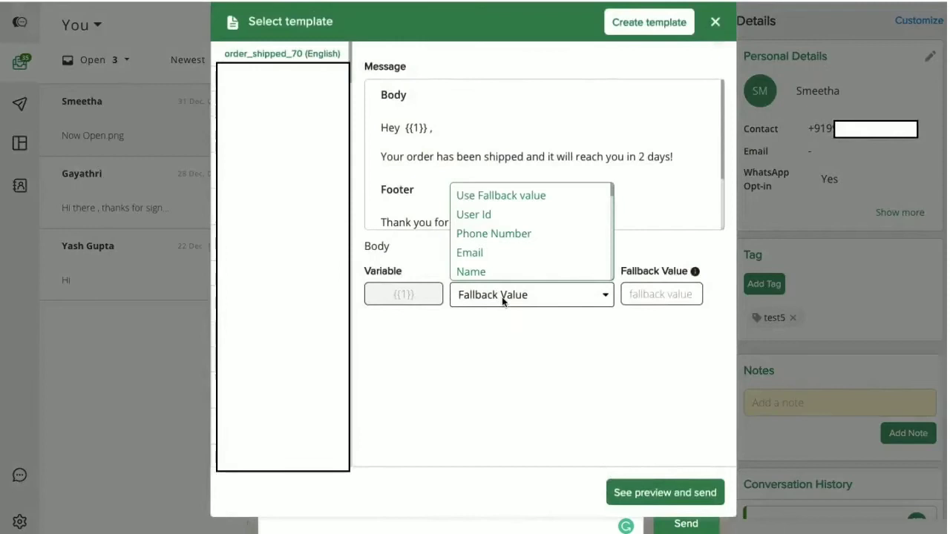
left_click(470, 271)
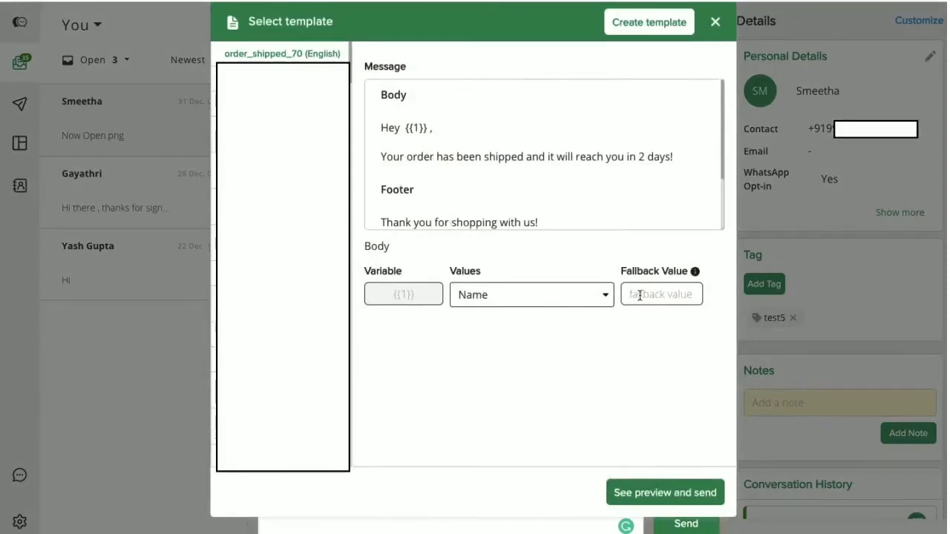
type("there")
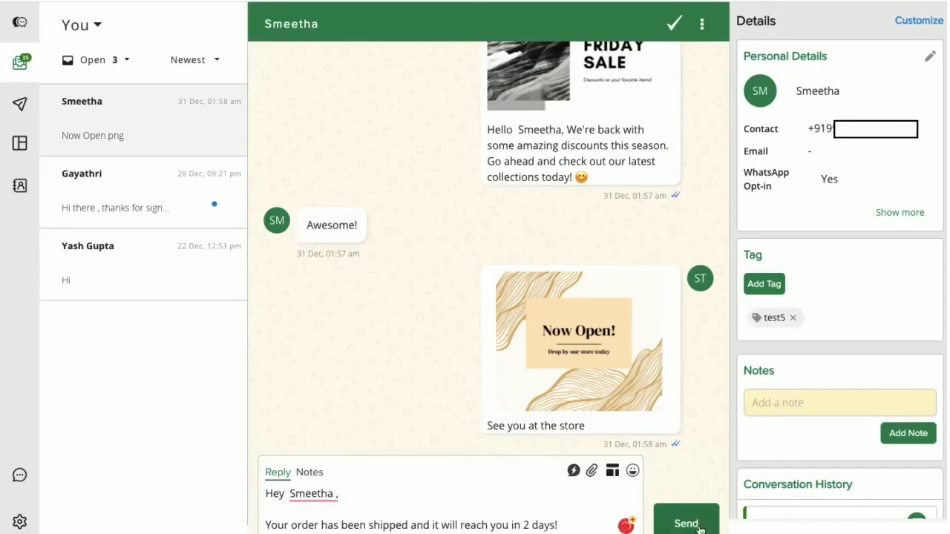
left_click(685, 524)
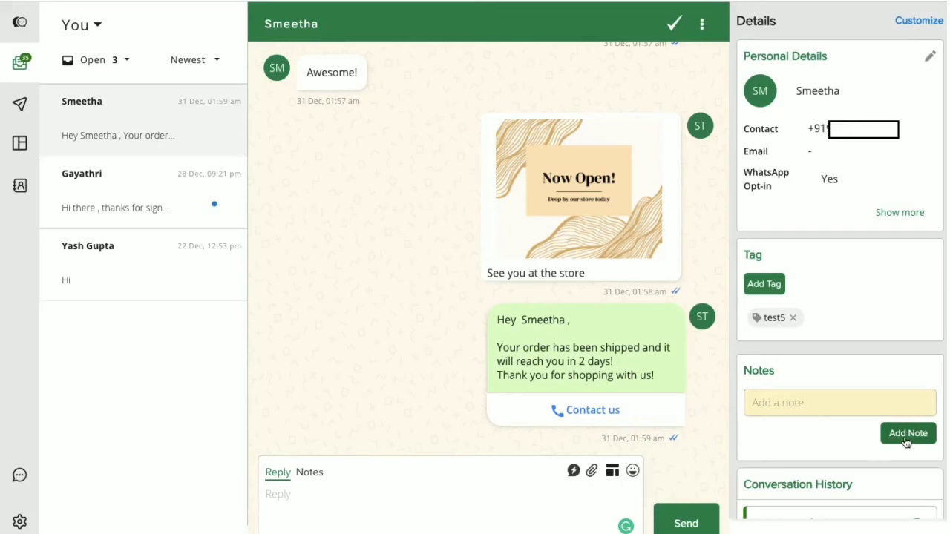
mouse_move(757, 445)
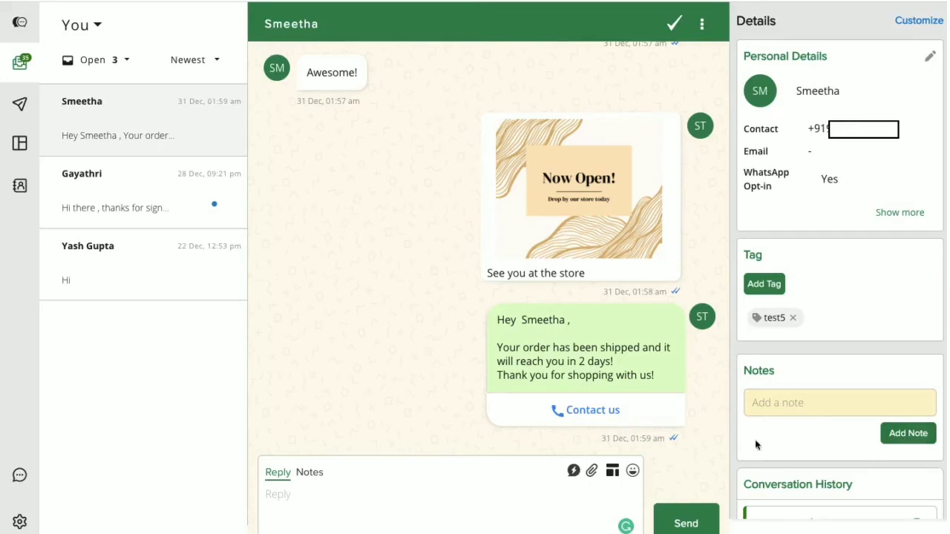
- Switch the composer to Notes and begin typing "User wan"
left_click(310, 472)
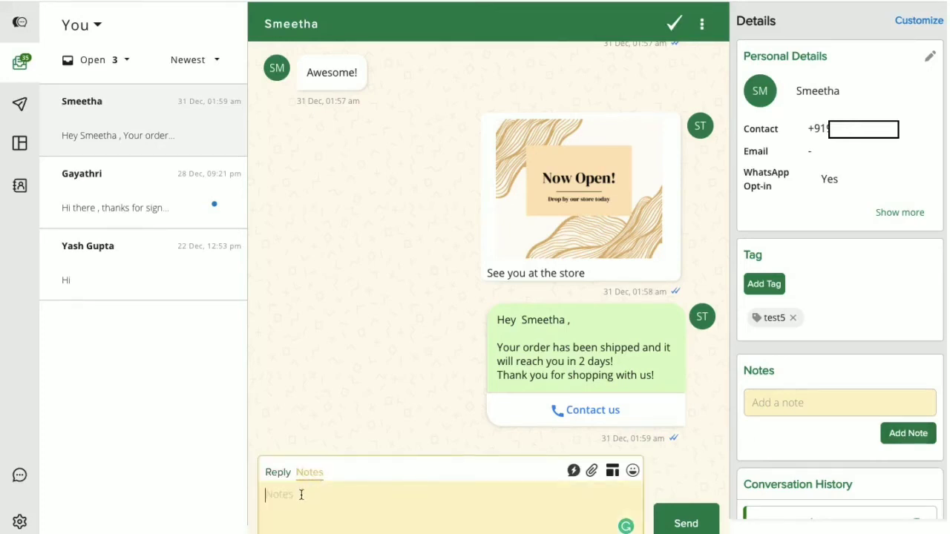
type("User wan")
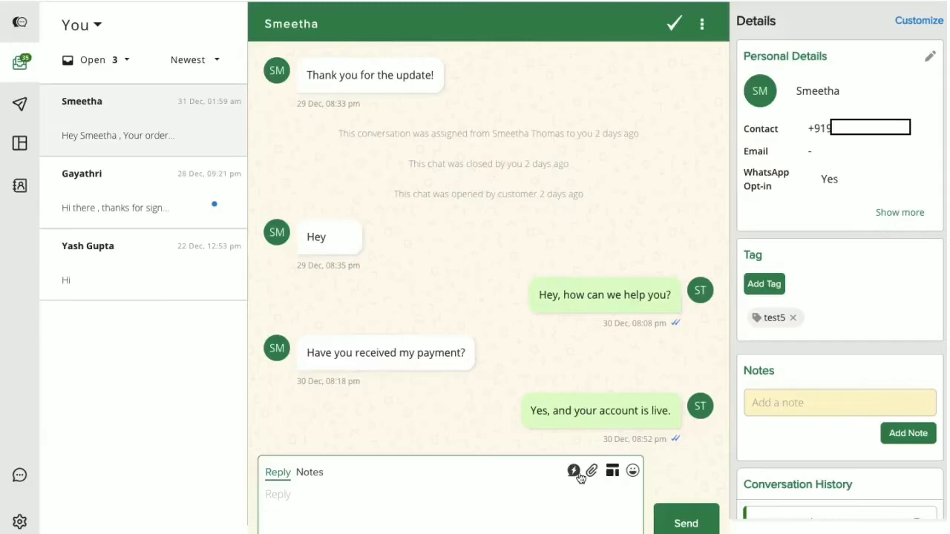
mouse_move(371, 162)
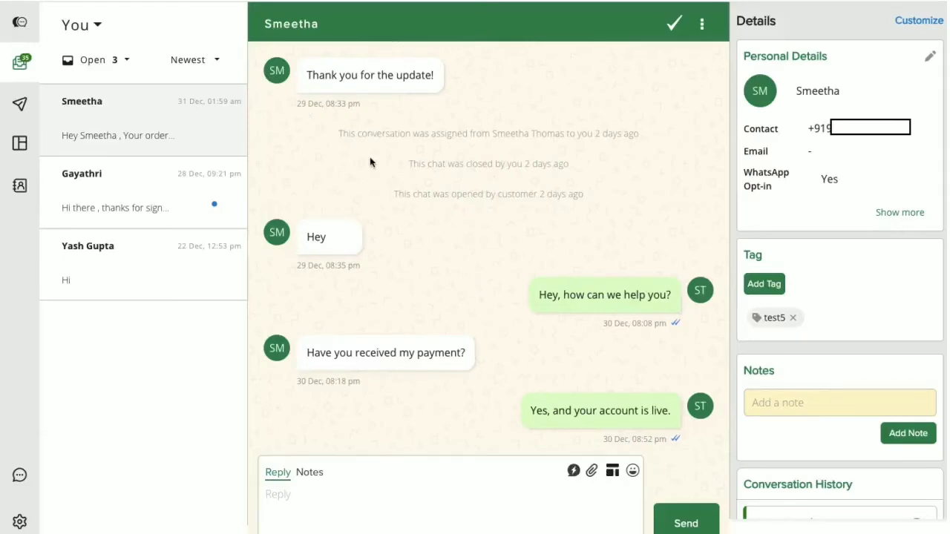
mouse_move(459, 148)
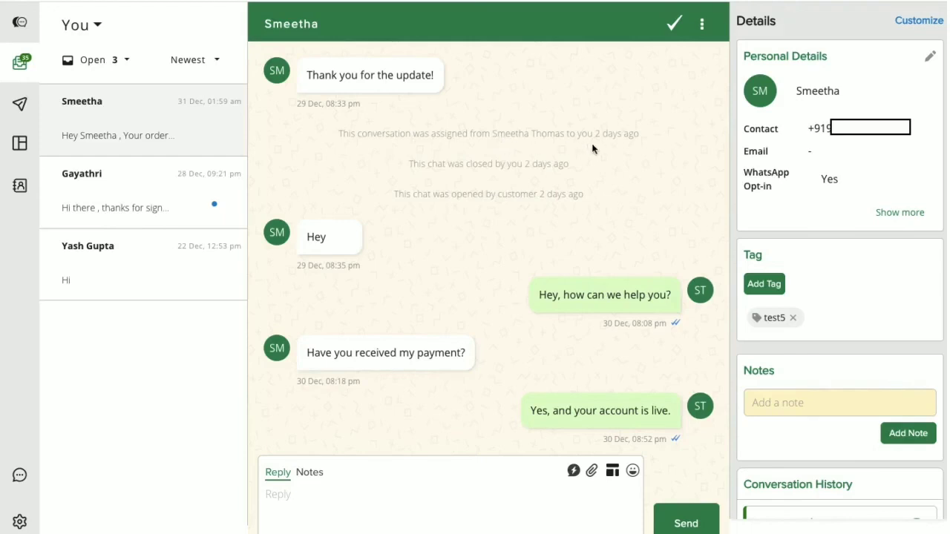
mouse_move(608, 149)
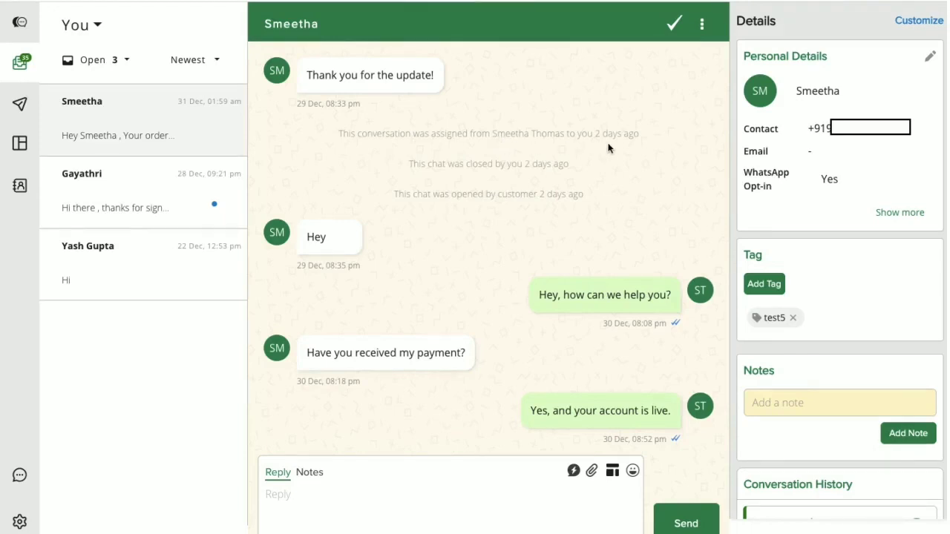
mouse_move(606, 207)
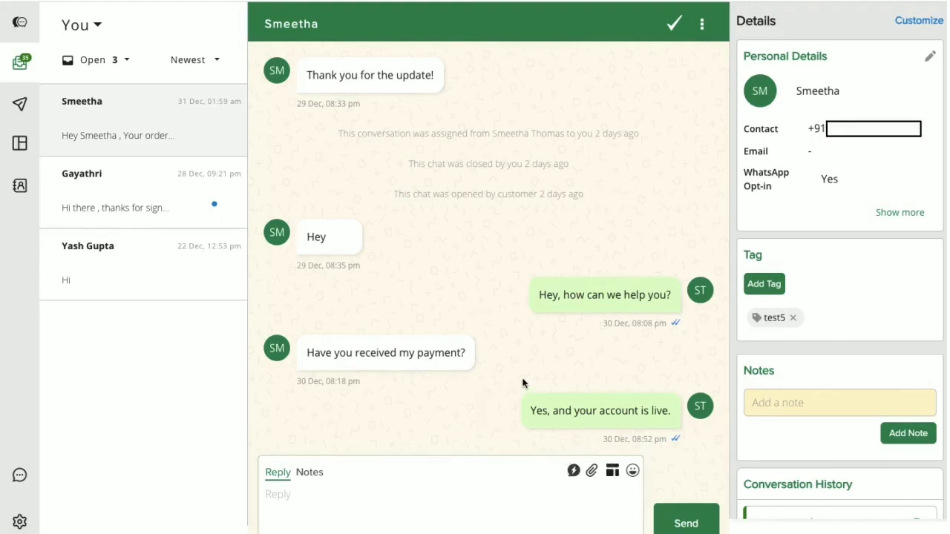
mouse_move(701, 297)
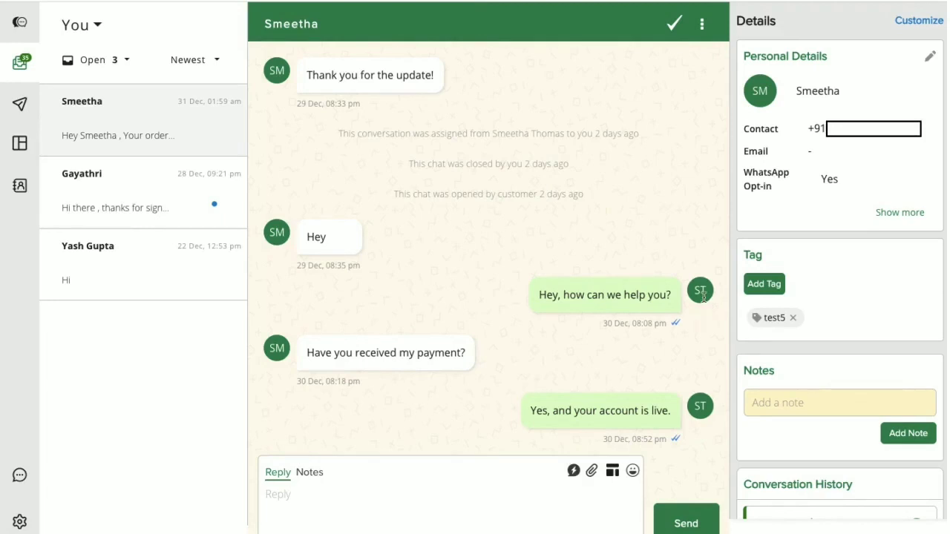
mouse_move(707, 413)
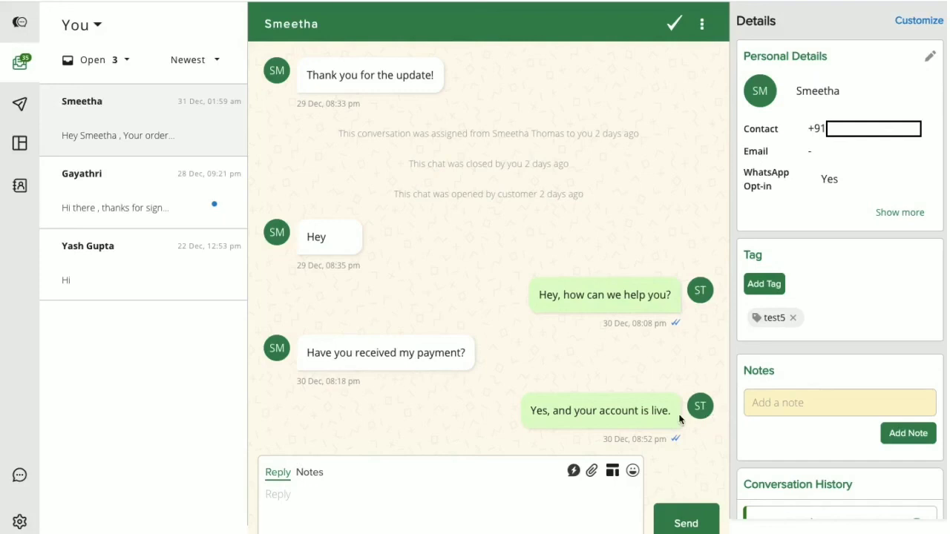
mouse_move(281, 361)
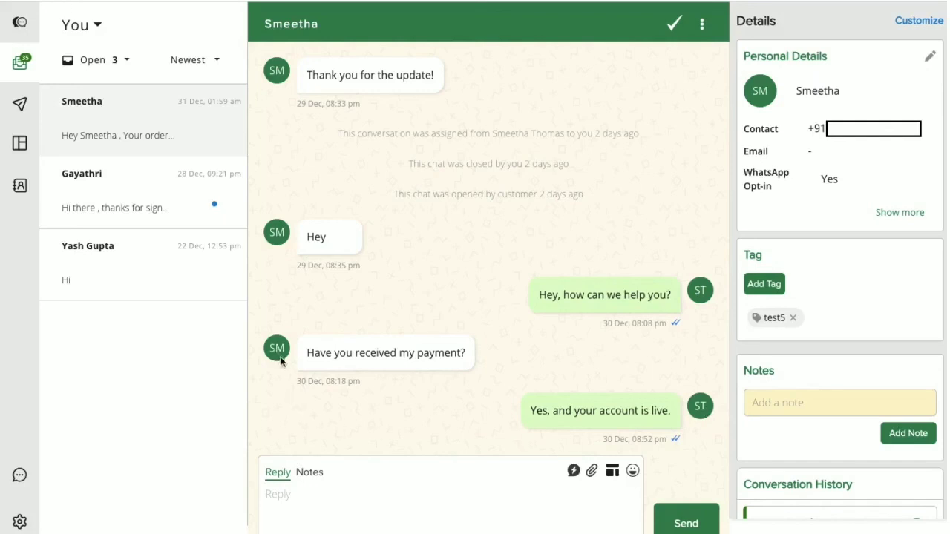